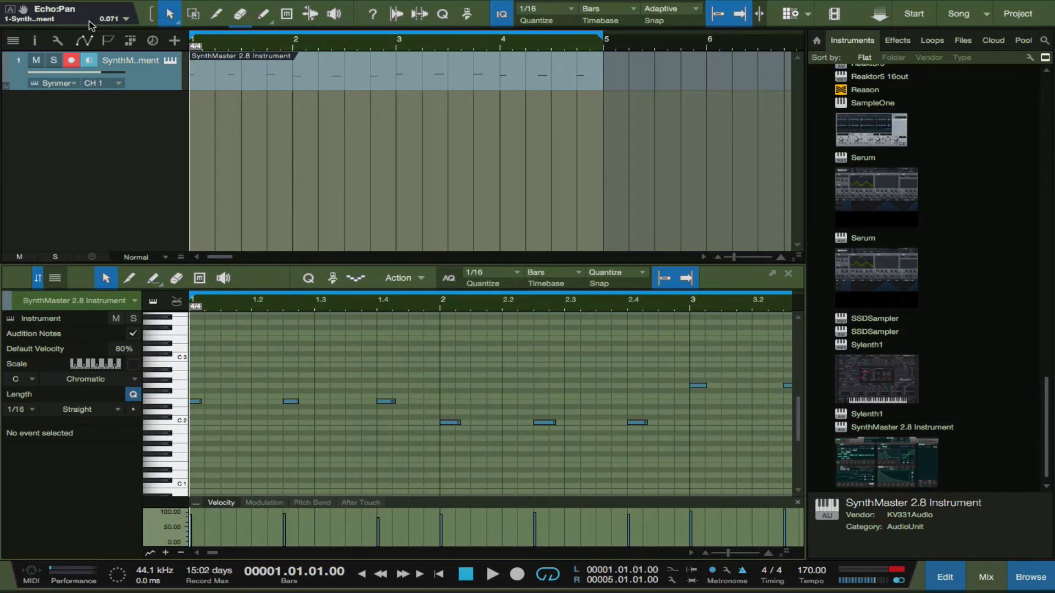
mouse_move(311, 386)
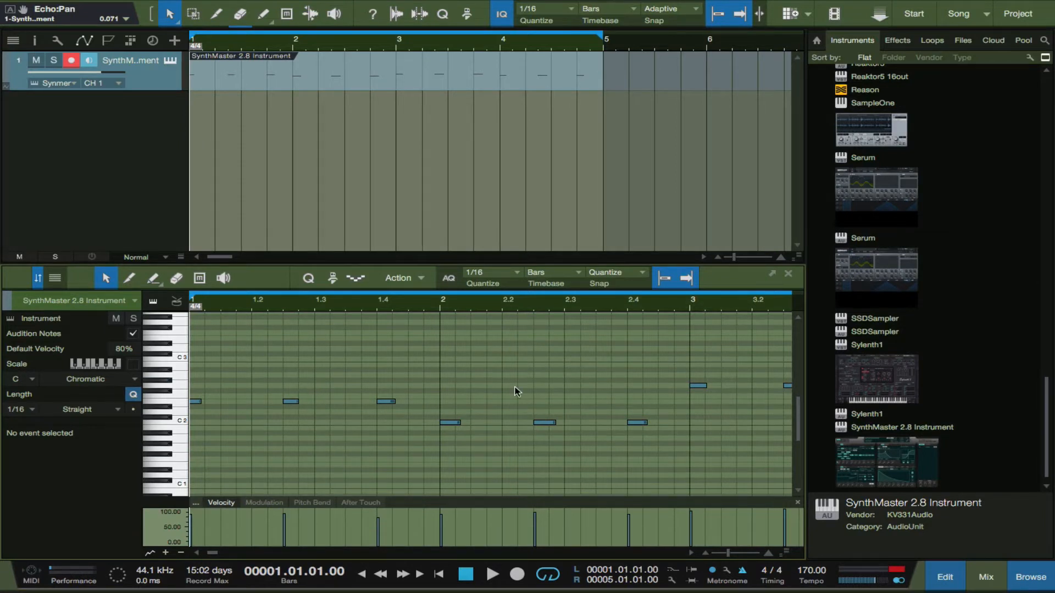
Start playback of the four-bar SynthMaster pattern from the transport bar
left_click(492, 574)
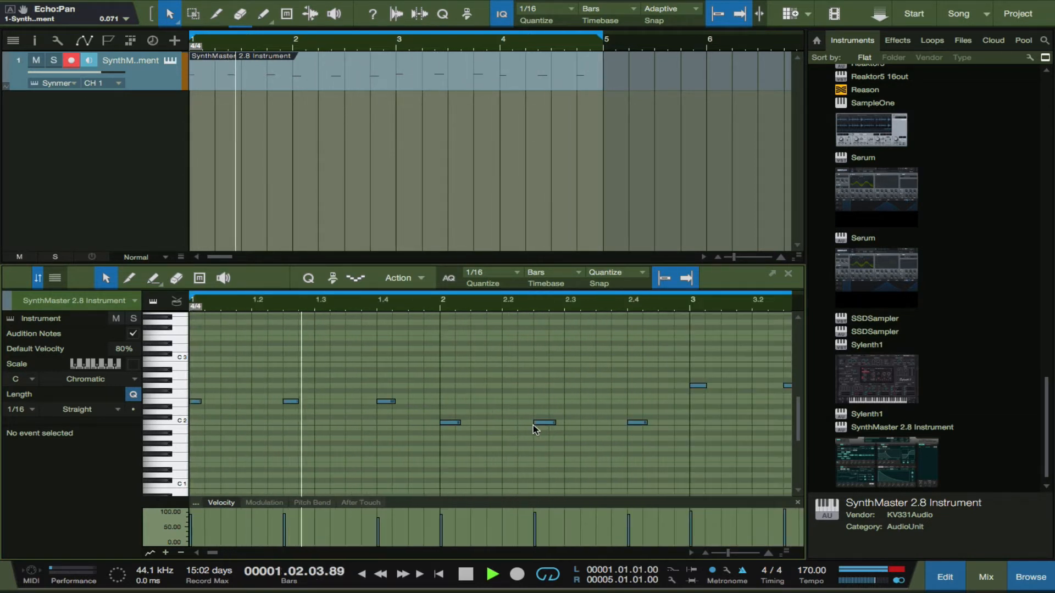
Select the E2 and C2 notes and lengthen the G2 note at bar 3 for uneven lengths
left_click(387, 404)
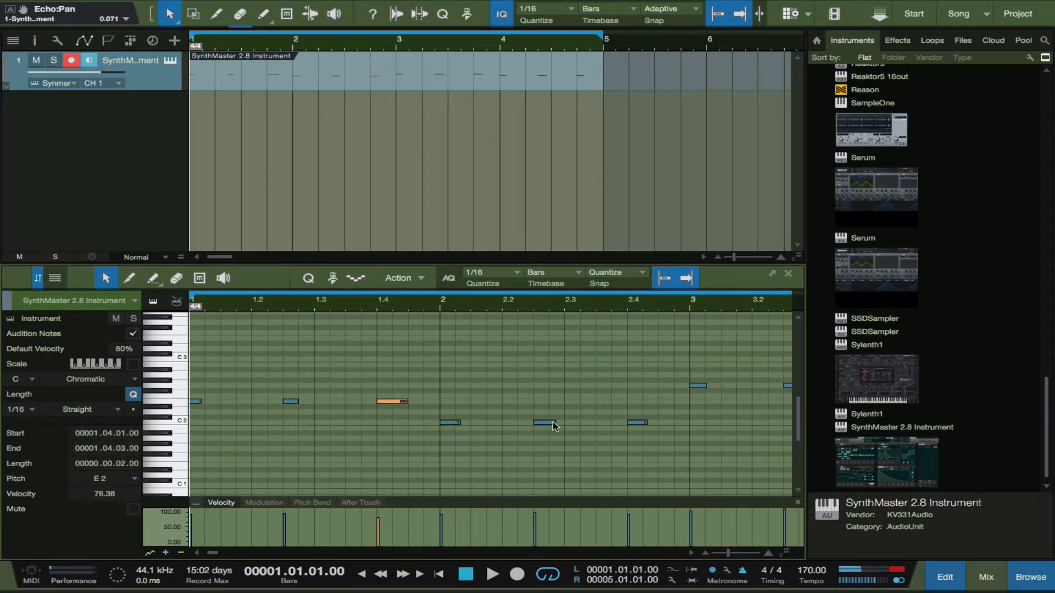
left_click(542, 422)
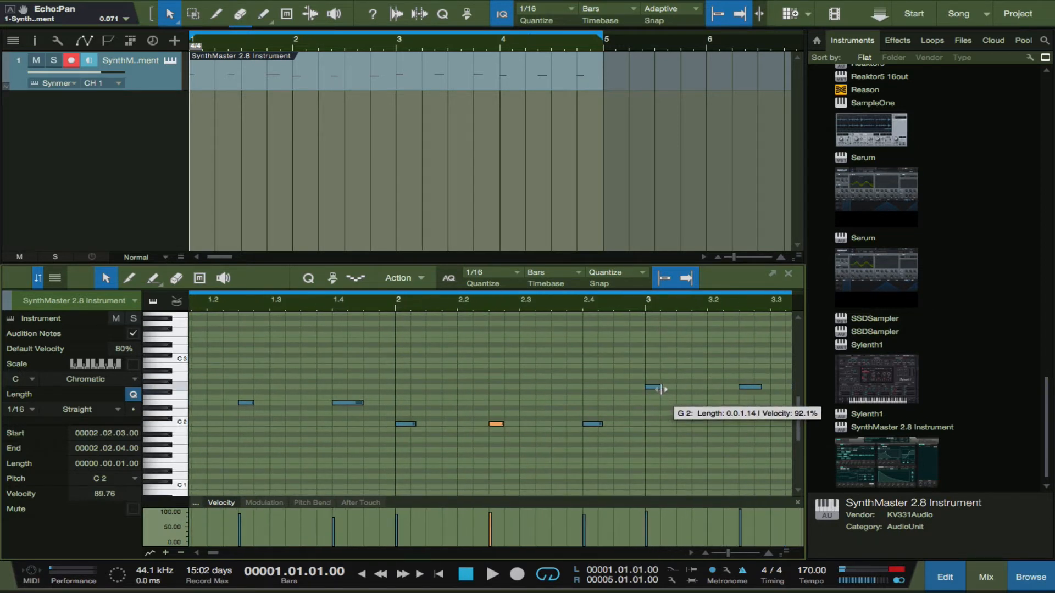
left_click(493, 574)
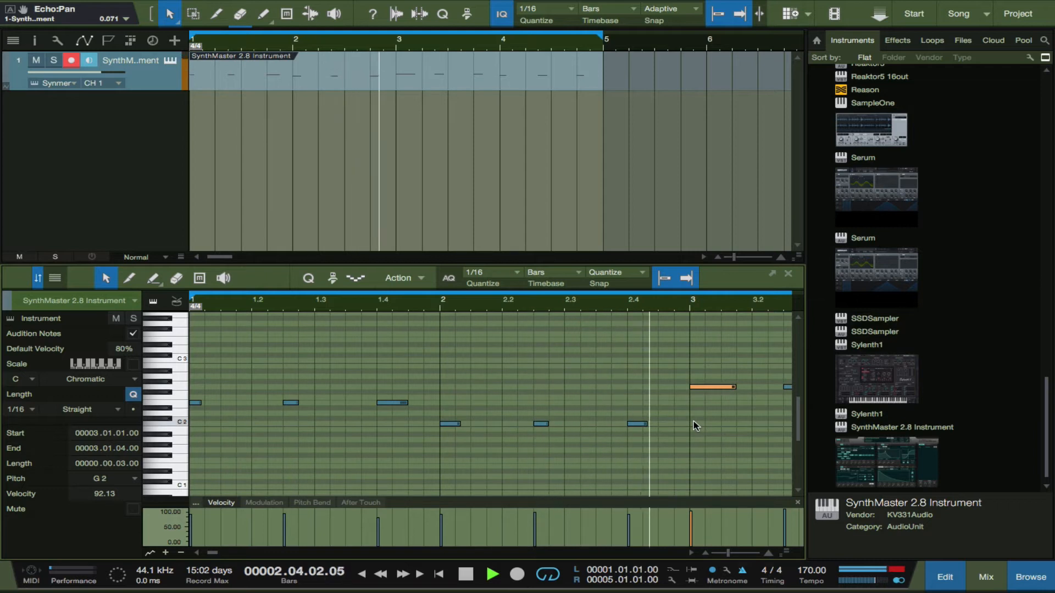
left_click(438, 574)
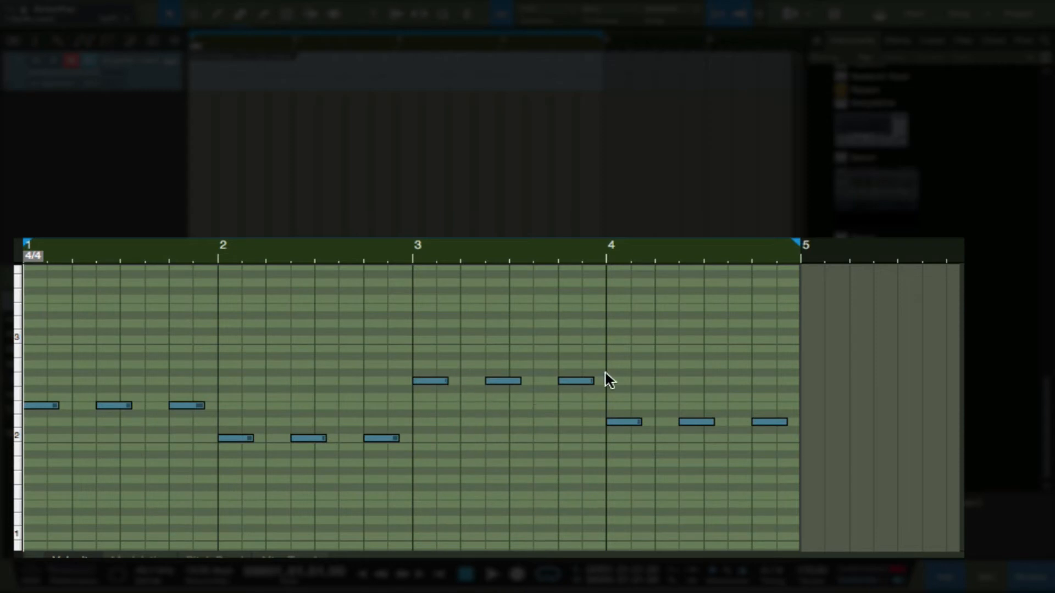
mouse_move(451, 384)
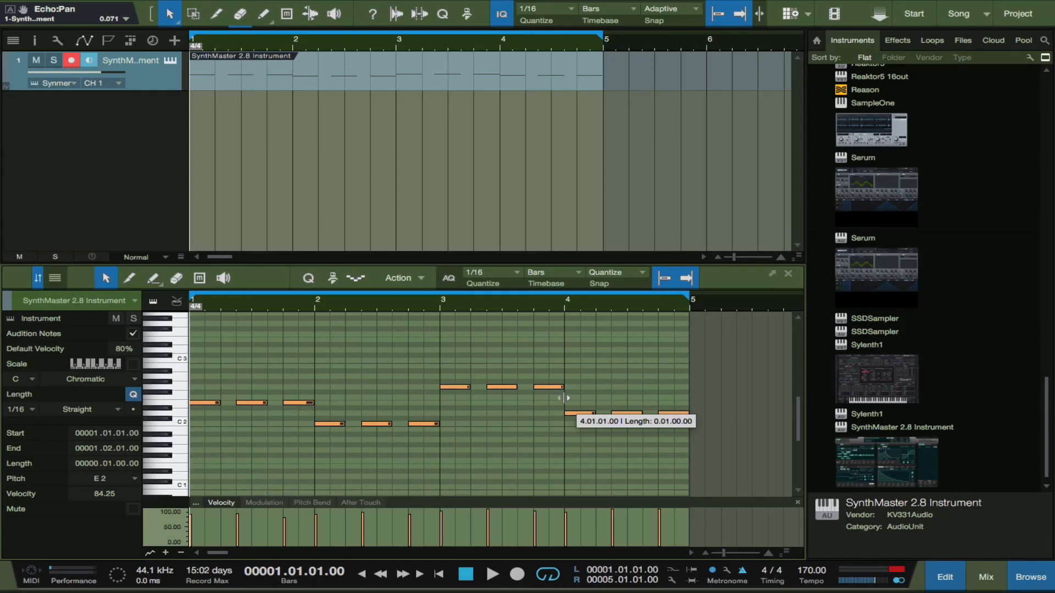
Resize all twelve selected notes to one beat, then stop playback
left_click(492, 574)
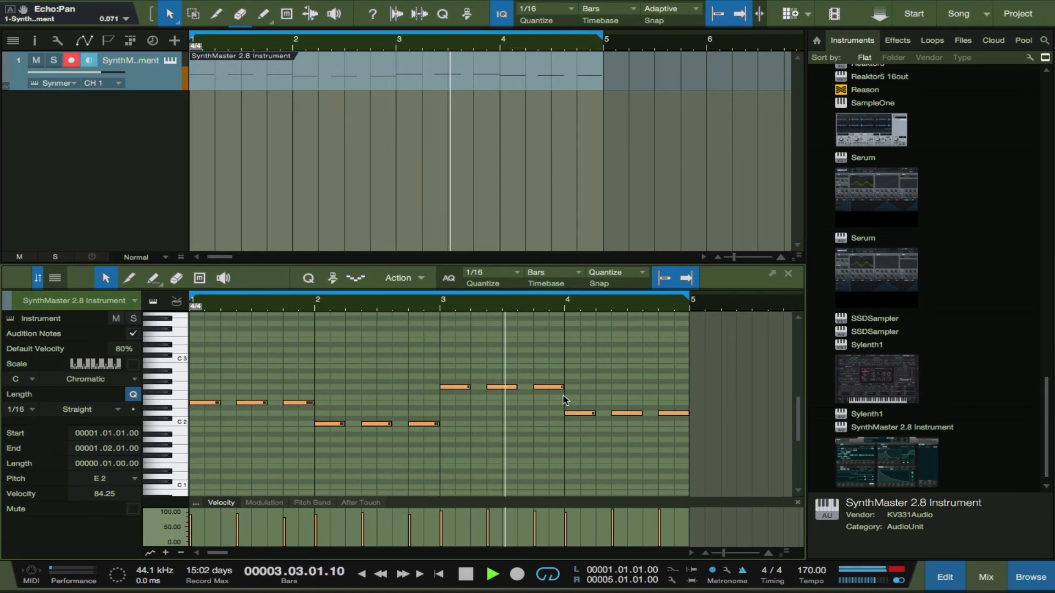
left_click(464, 575)
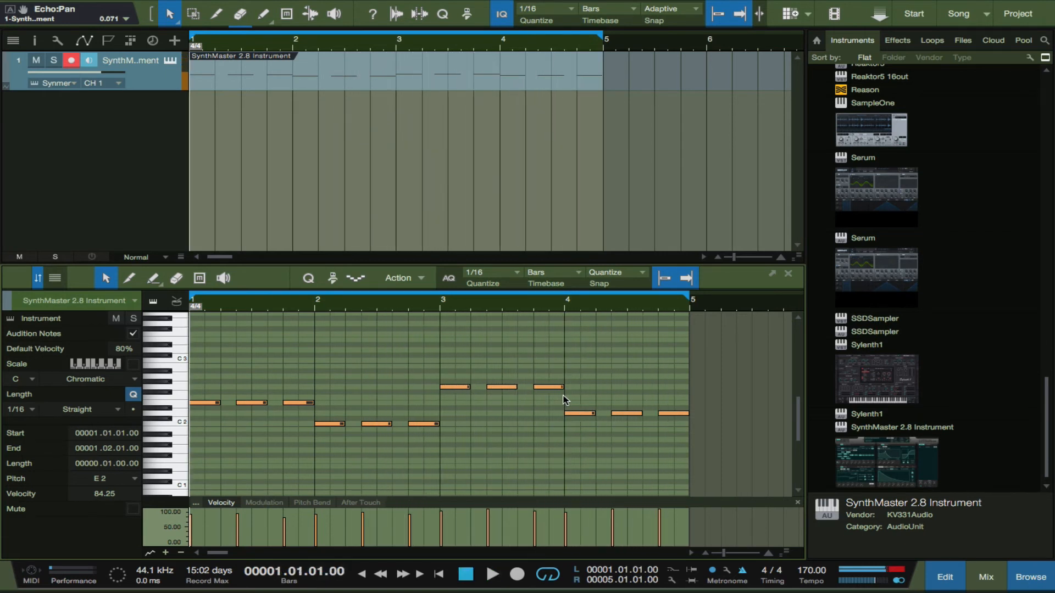